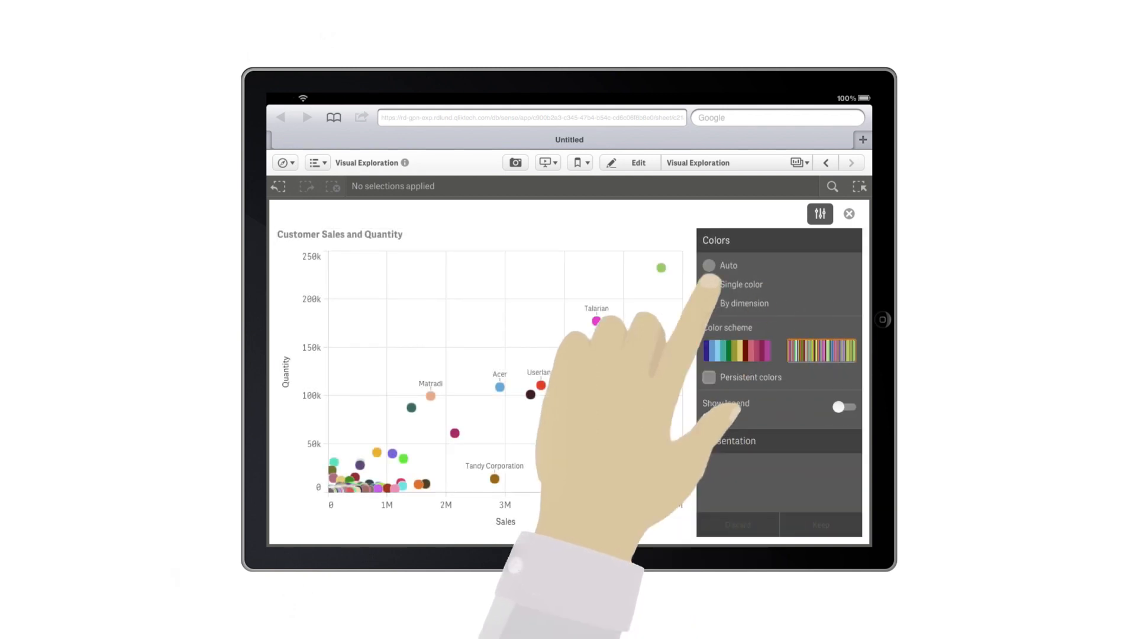
# Return from the scatter plot's Colors panel to My new sheet (3).
pyautogui.click(709, 284)
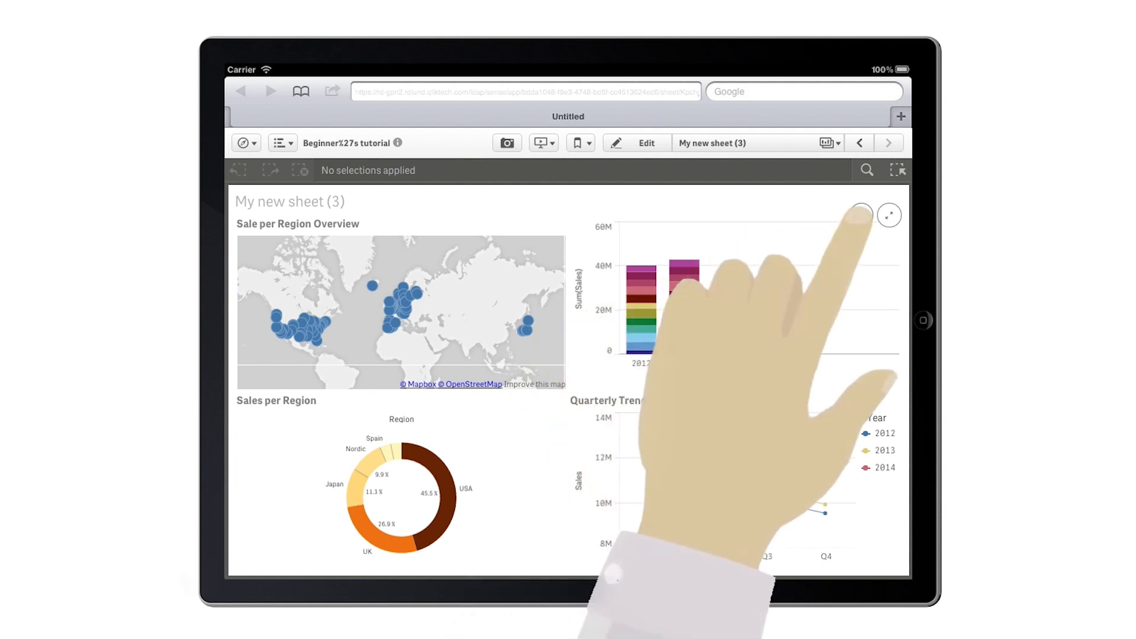
# Make the full-screen Sum(Sales) bar chart grouped, horizontal and coloured by year.
pyautogui.click(889, 214)
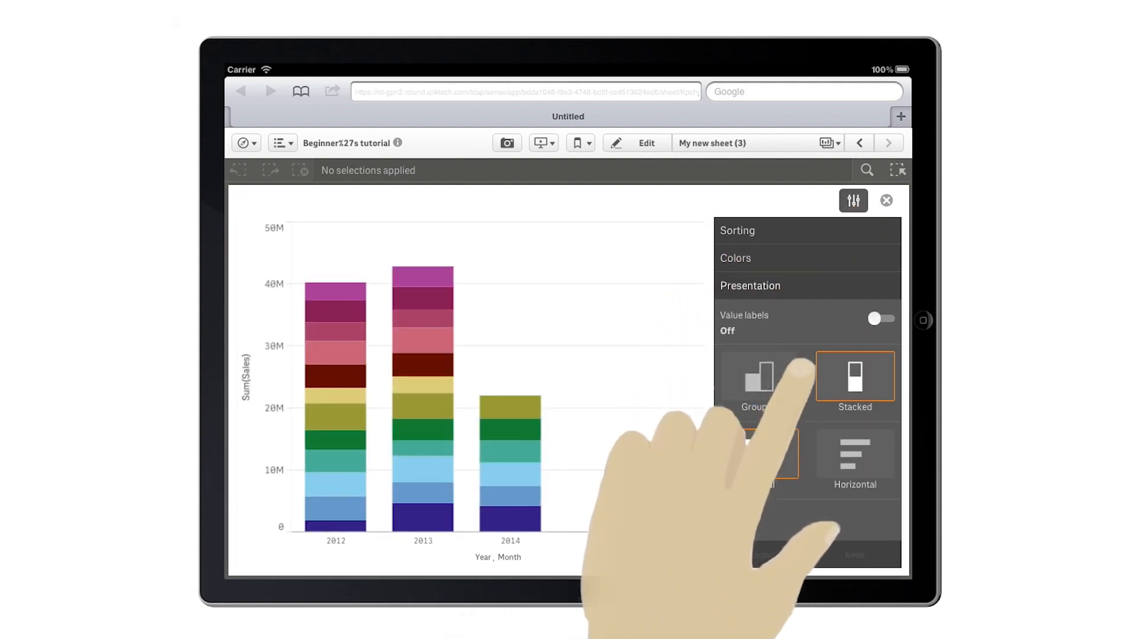
pyautogui.click(759, 377)
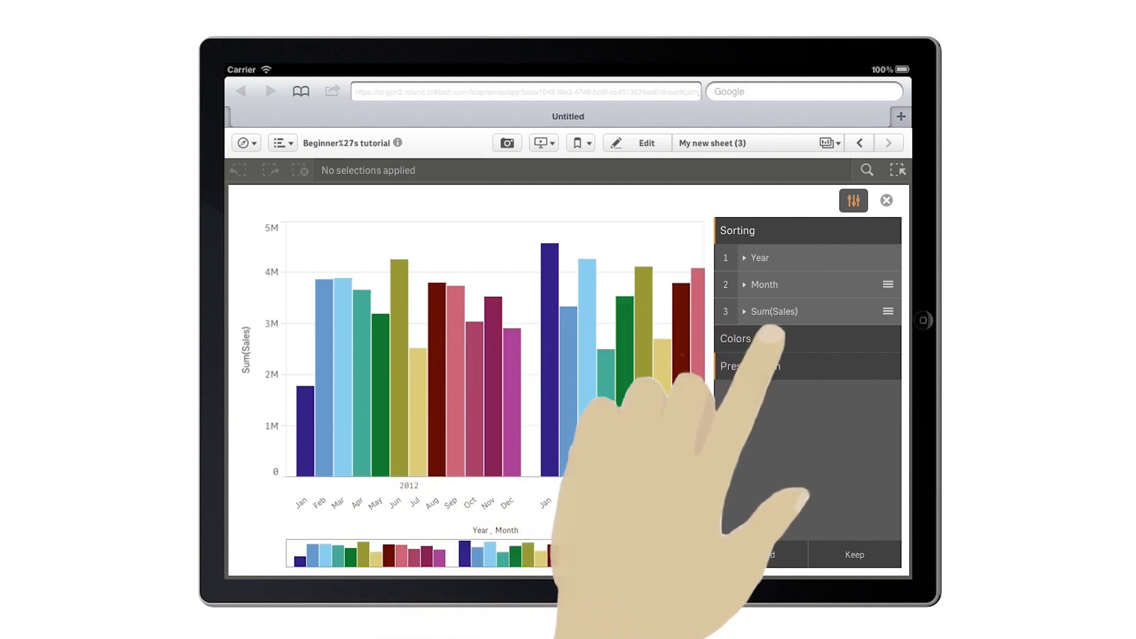
pyautogui.click(757, 339)
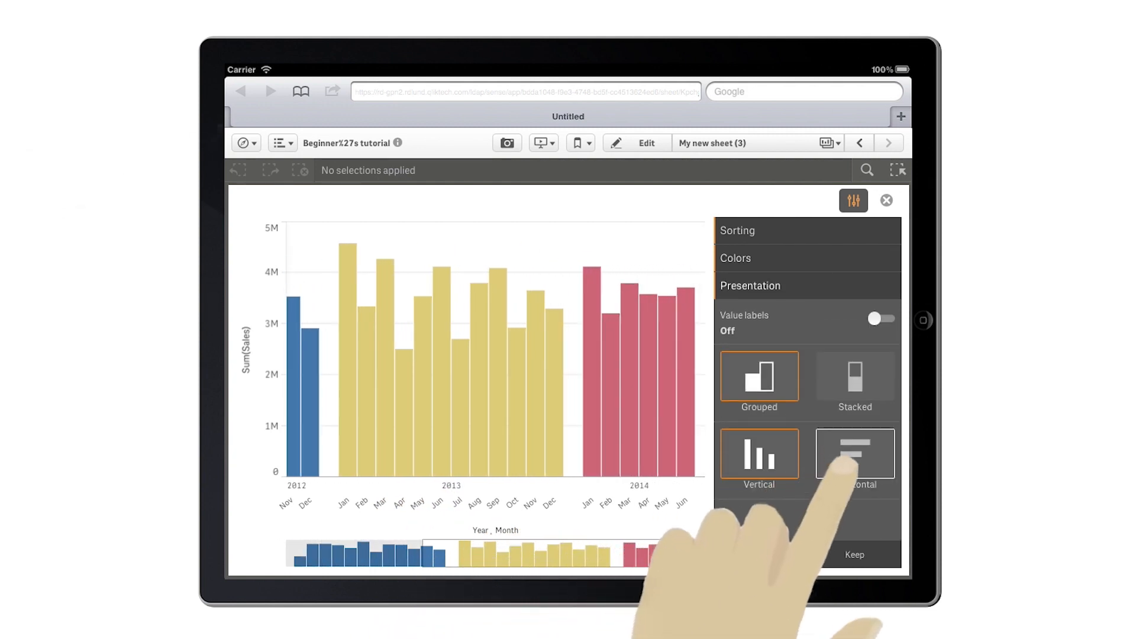
pyautogui.click(854, 453)
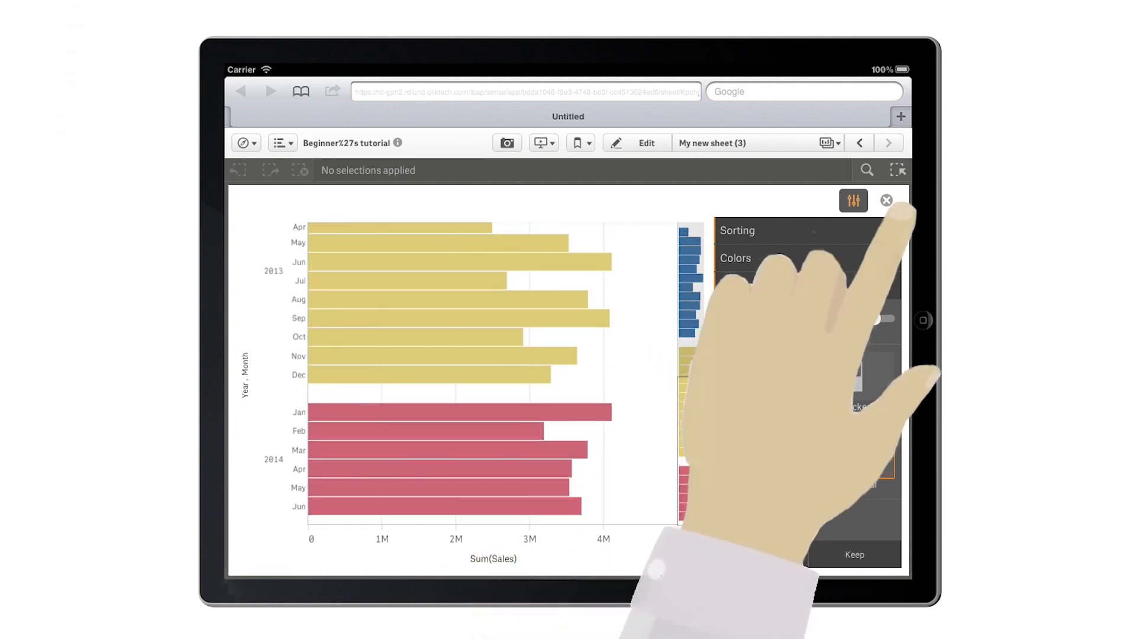
pyautogui.click(885, 200)
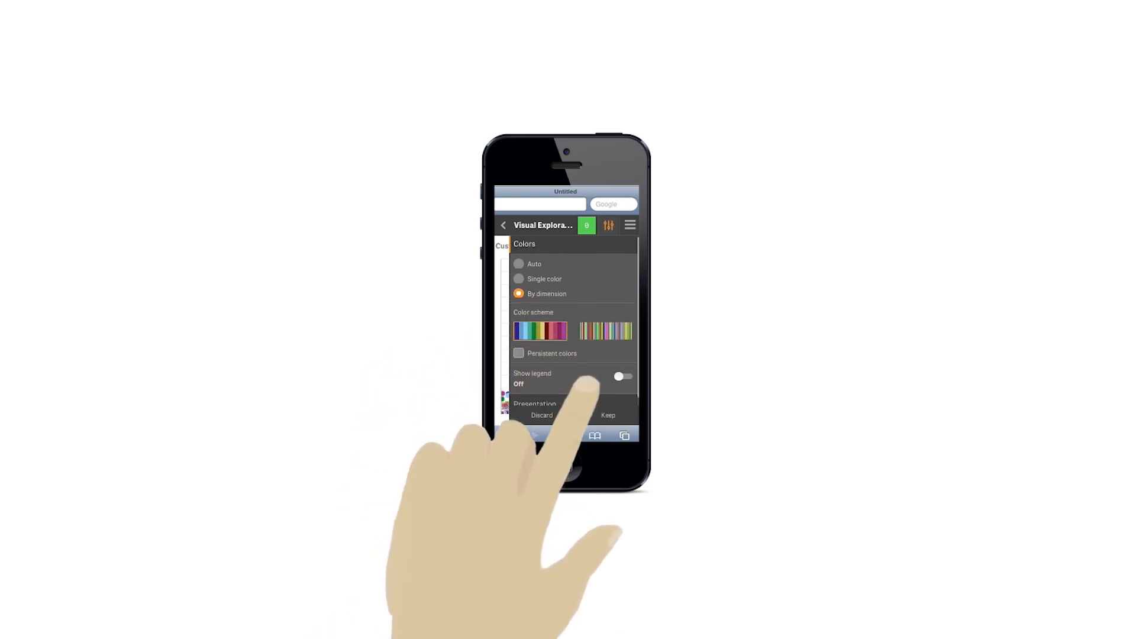
# Scroll the phone's Colors panel before switching to the Dashboard sheet.
pyautogui.scroll(-3)
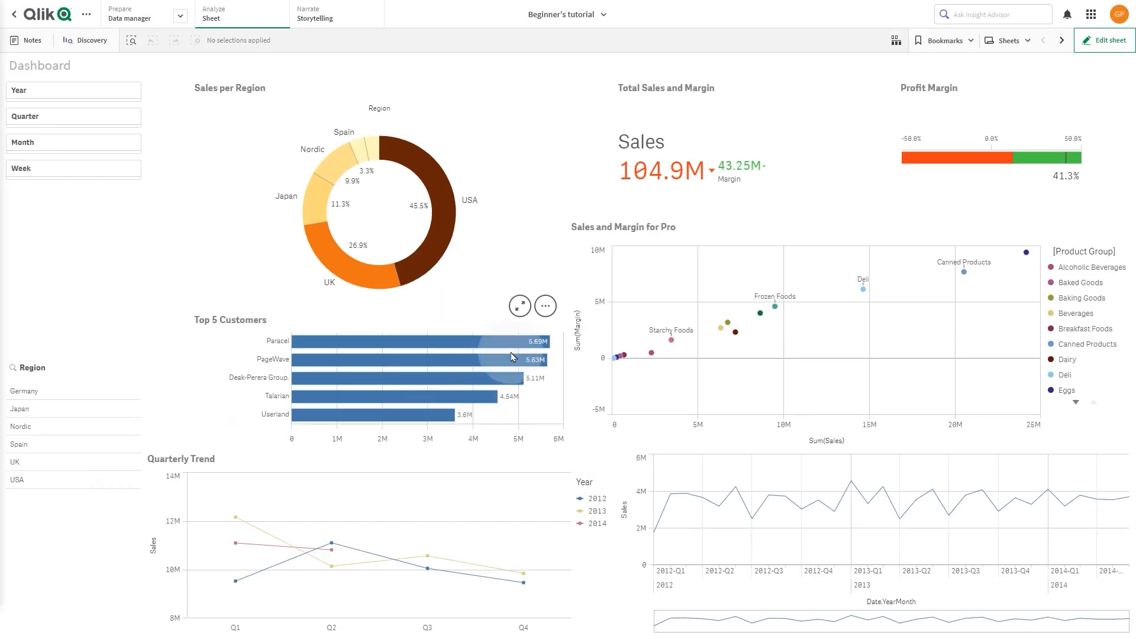
# Sort Top 5 Customers ascending by sales, then move Customer ahead of Sales in the sort order.
pyautogui.click(545, 305)
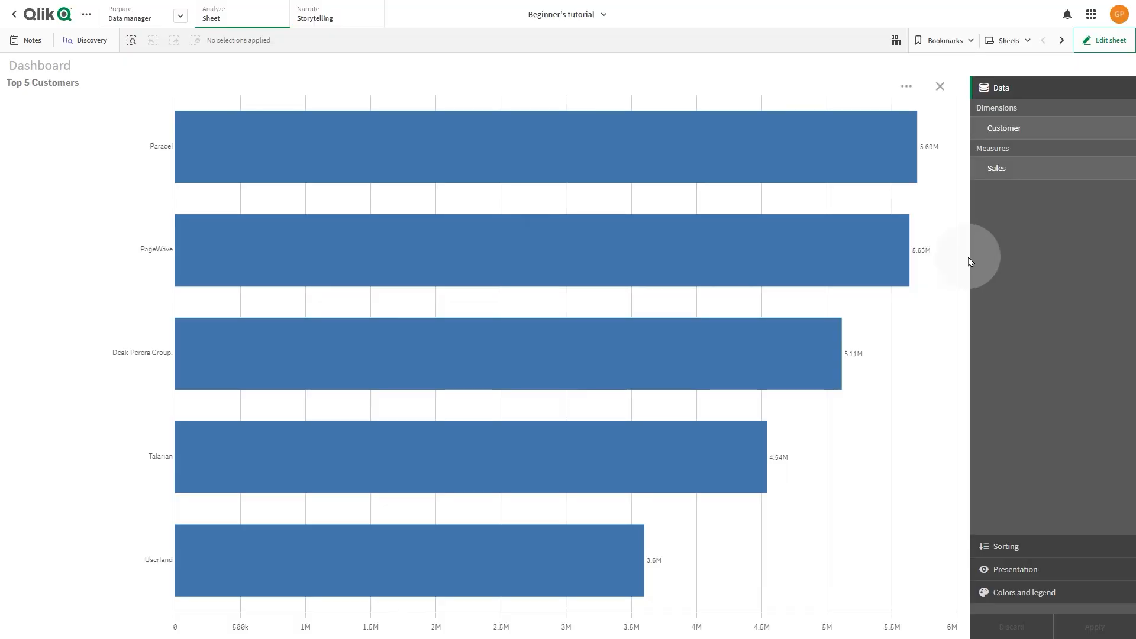
pyautogui.moveTo(1007, 367)
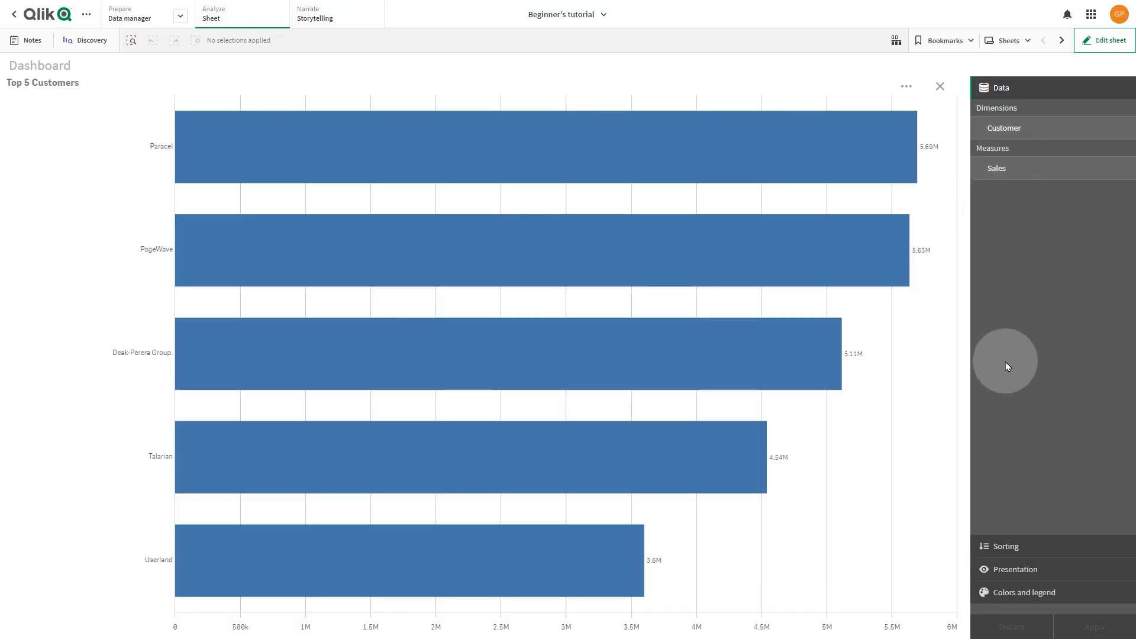
pyautogui.click(1006, 547)
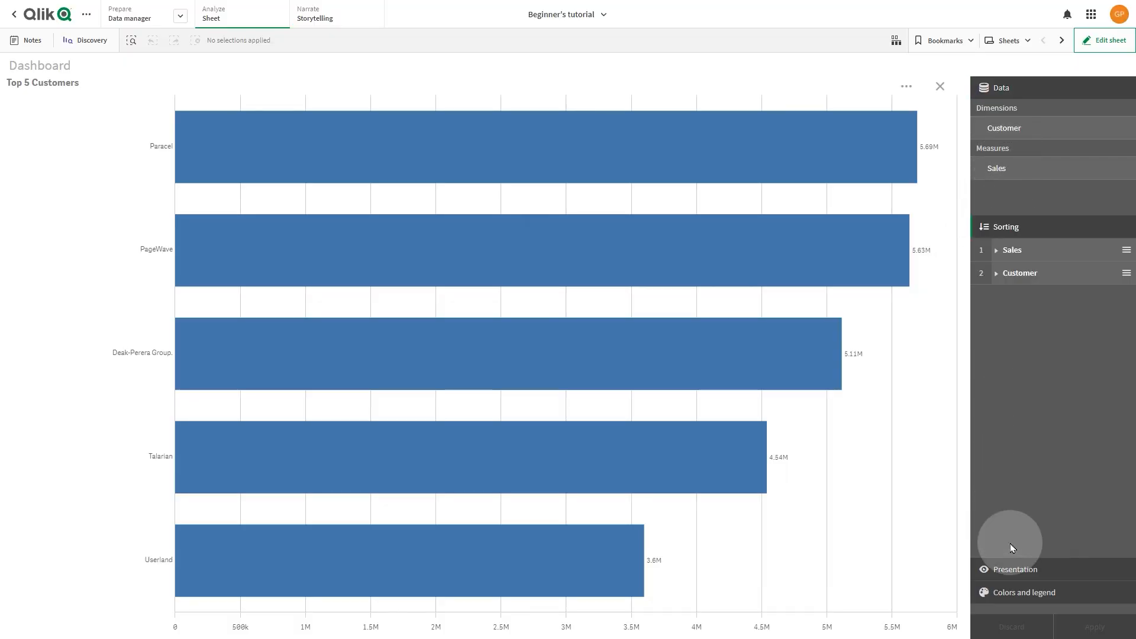
pyautogui.click(1001, 88)
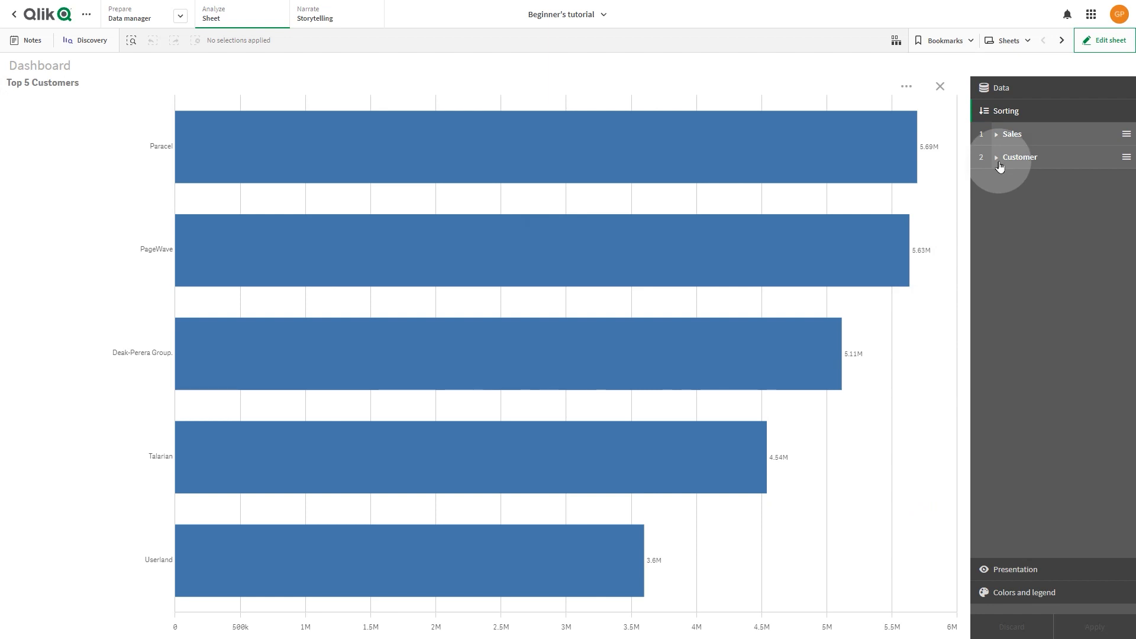
pyautogui.click(1012, 134)
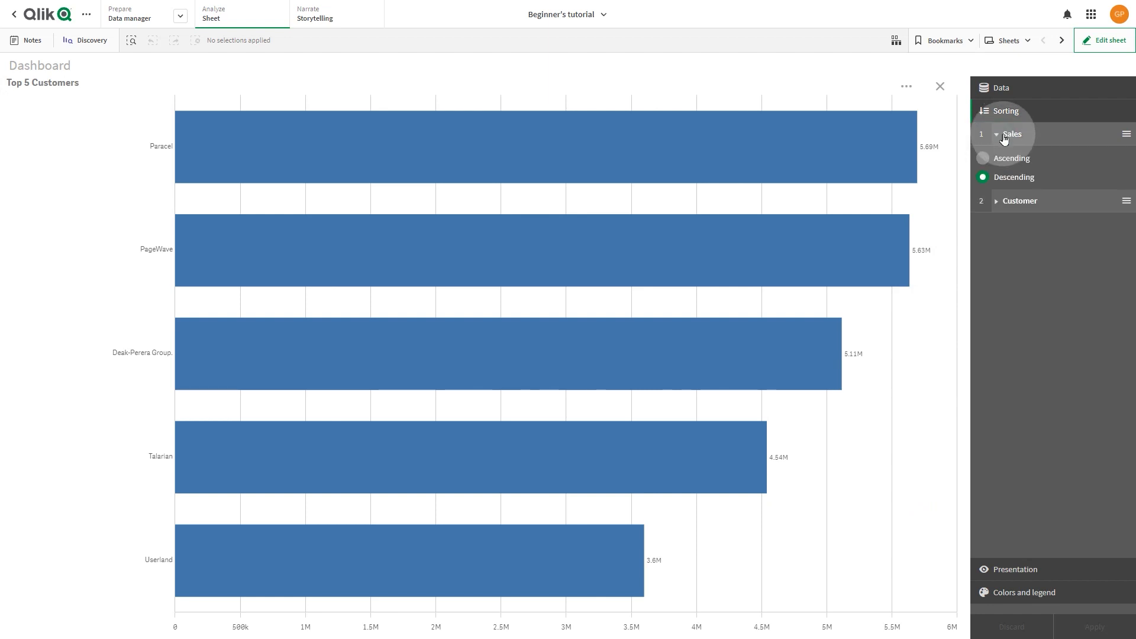
pyautogui.click(982, 158)
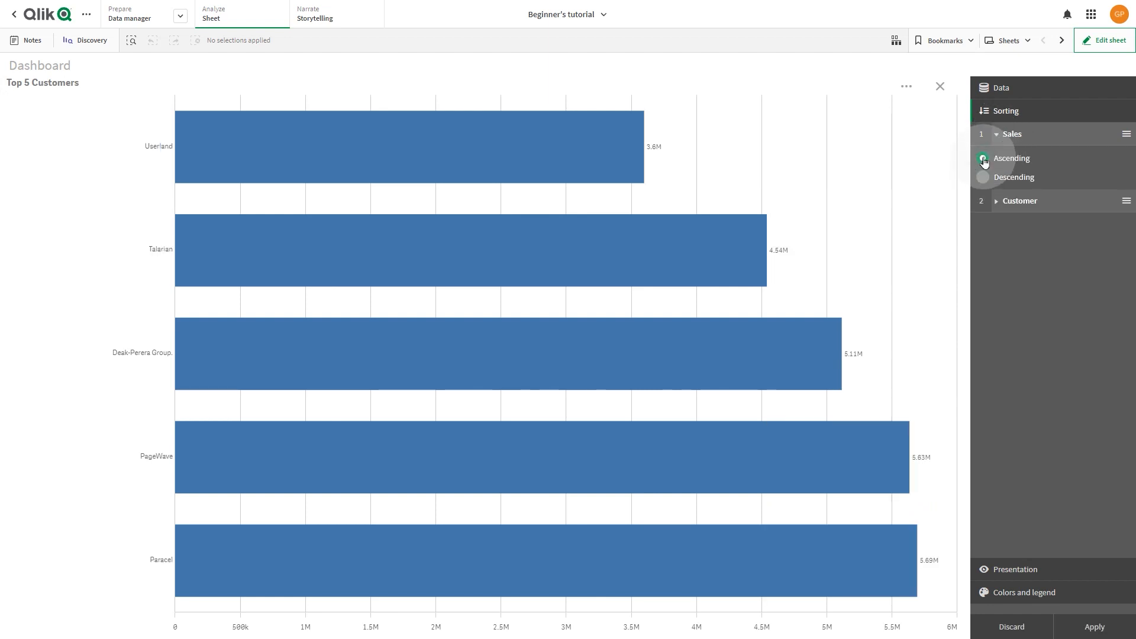
pyautogui.click(982, 177)
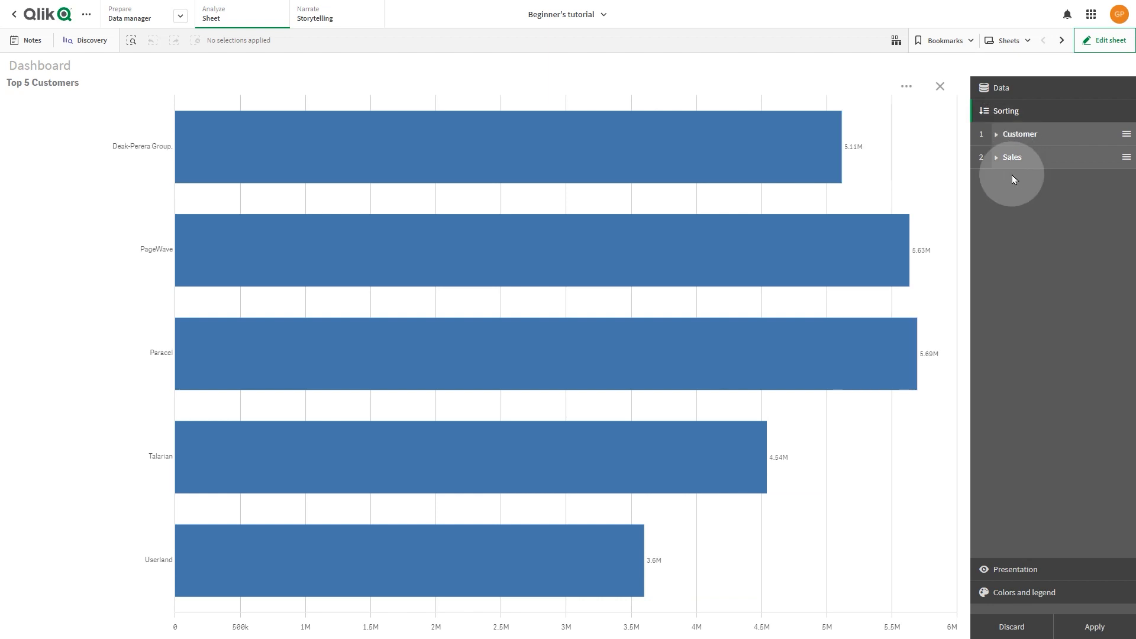
pyautogui.moveTo(1004, 585)
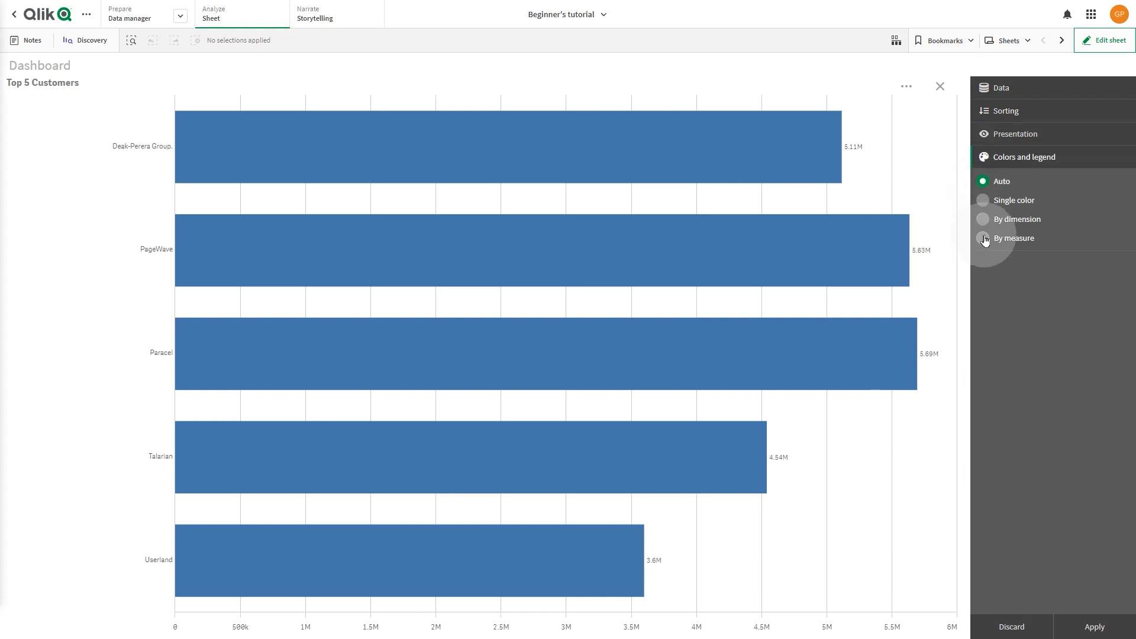
# Colour the Top 5 Customers bars by the sales measure, apply, and return to the Dashboard.
pyautogui.click(982, 238)
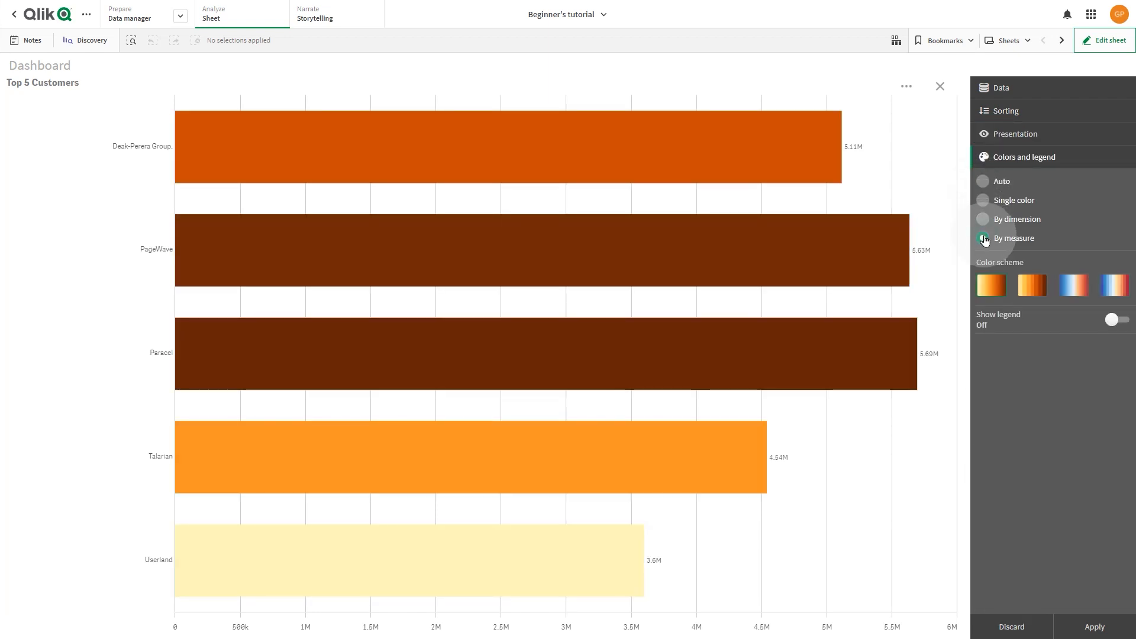
pyautogui.click(982, 238)
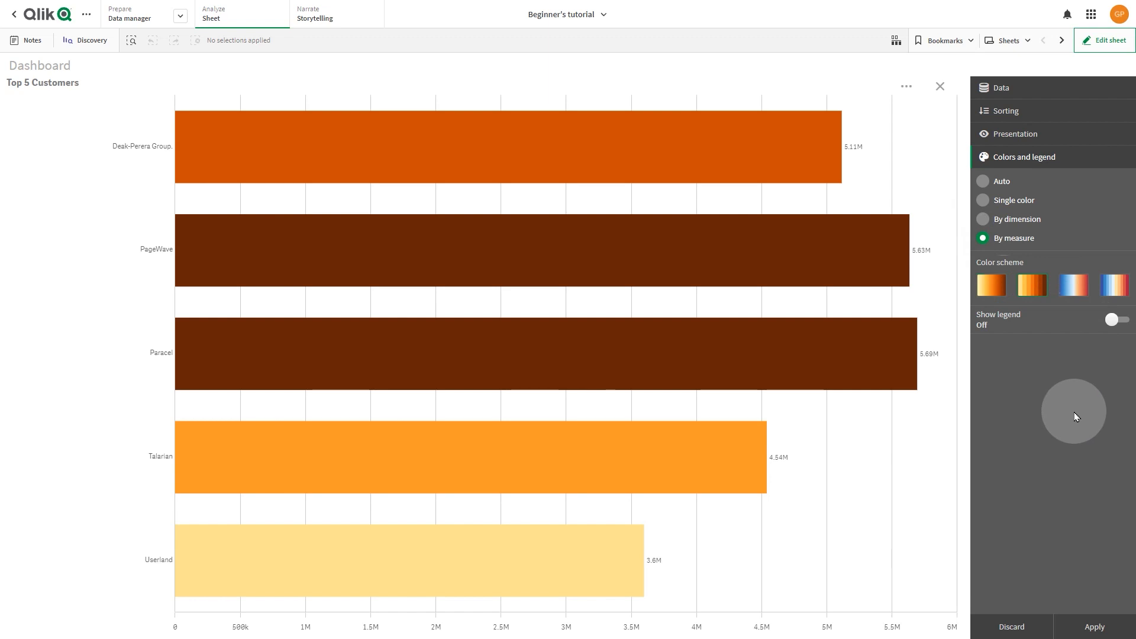
pyautogui.moveTo(1075, 464)
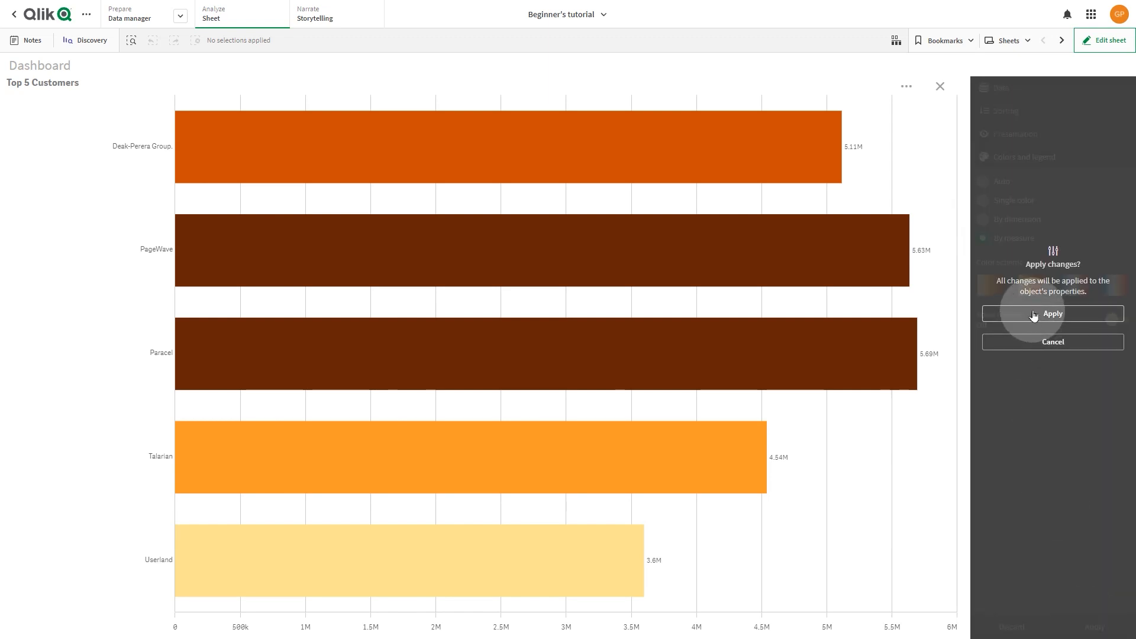
pyautogui.click(1054, 312)
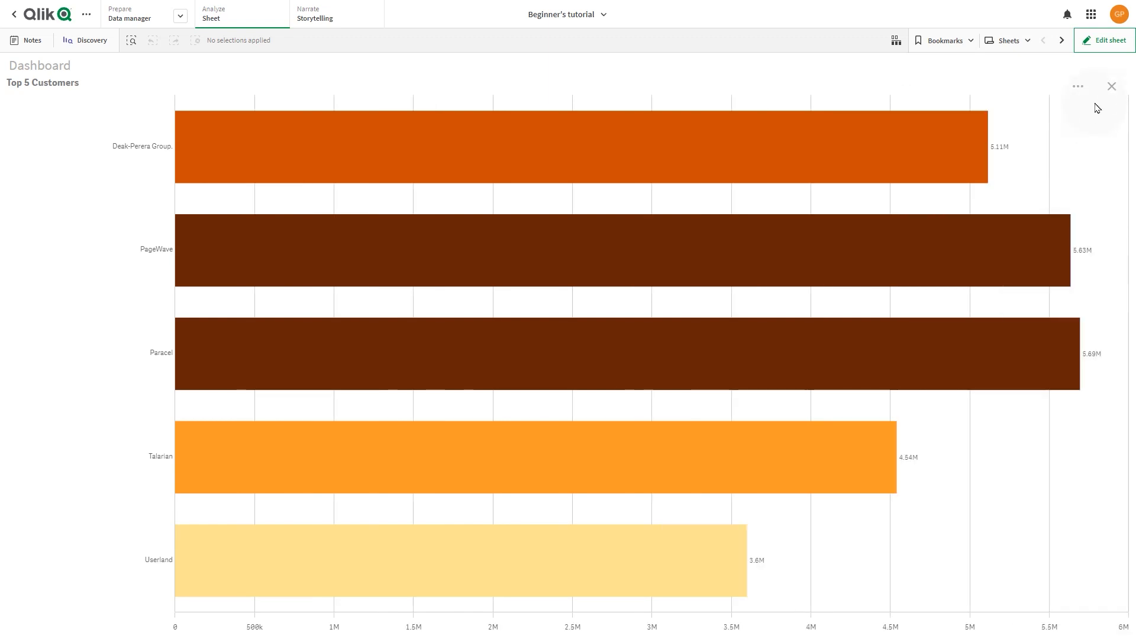
pyautogui.click(1111, 86)
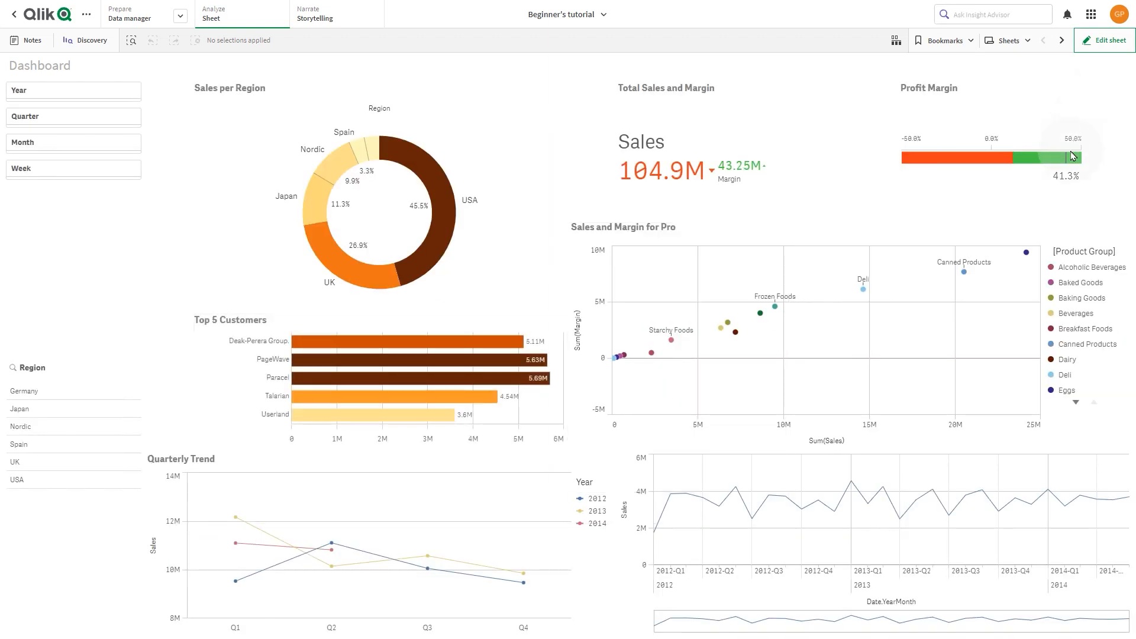
pyautogui.moveTo(1095, 461)
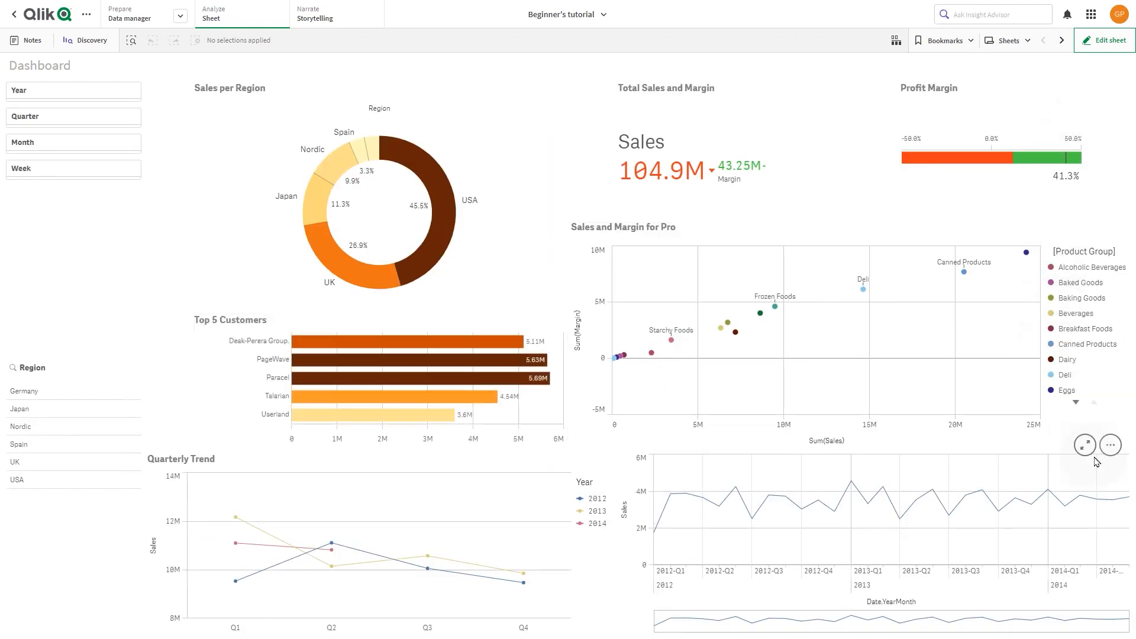
# Turn the monthly sales trend line into an area chart, apply, and return to the Dashboard.
pyautogui.click(1110, 444)
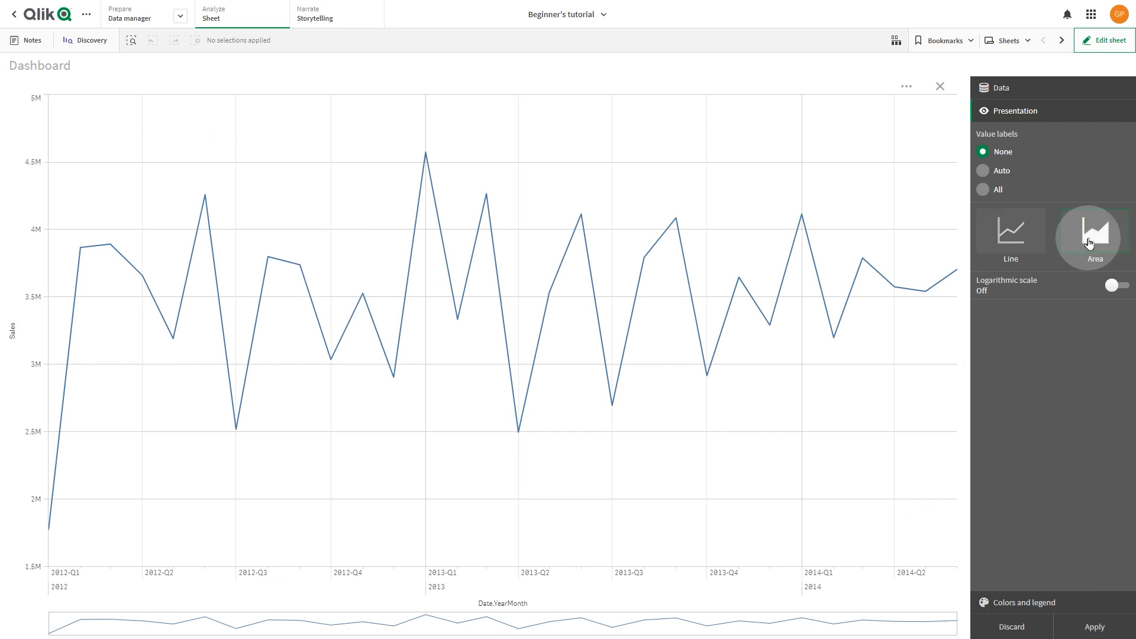
pyautogui.click(1095, 232)
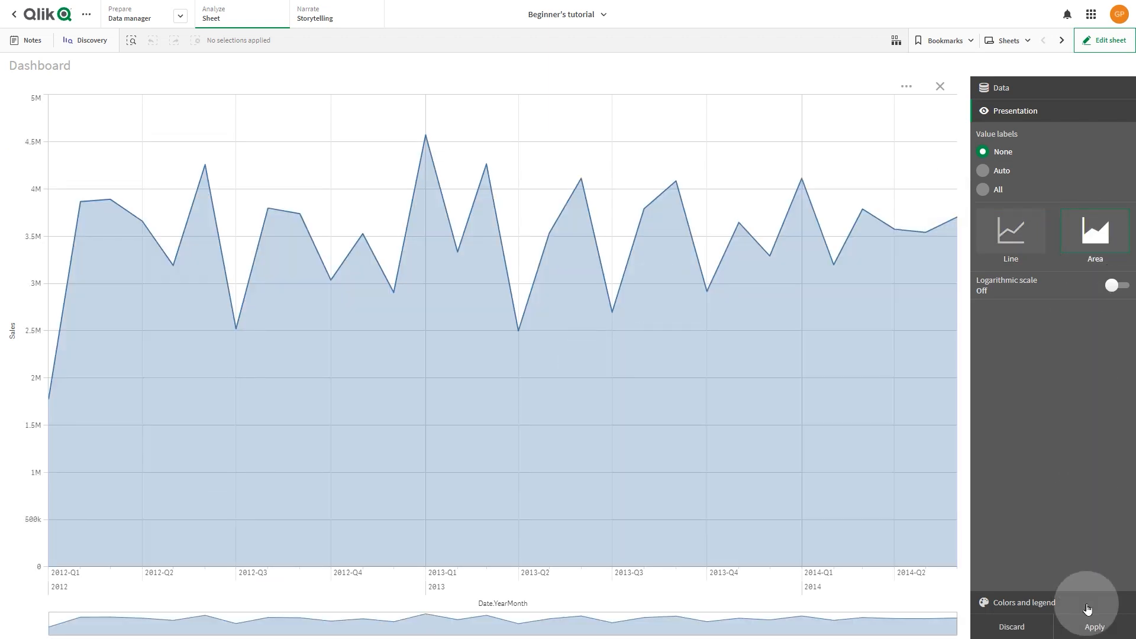
pyautogui.click(1097, 627)
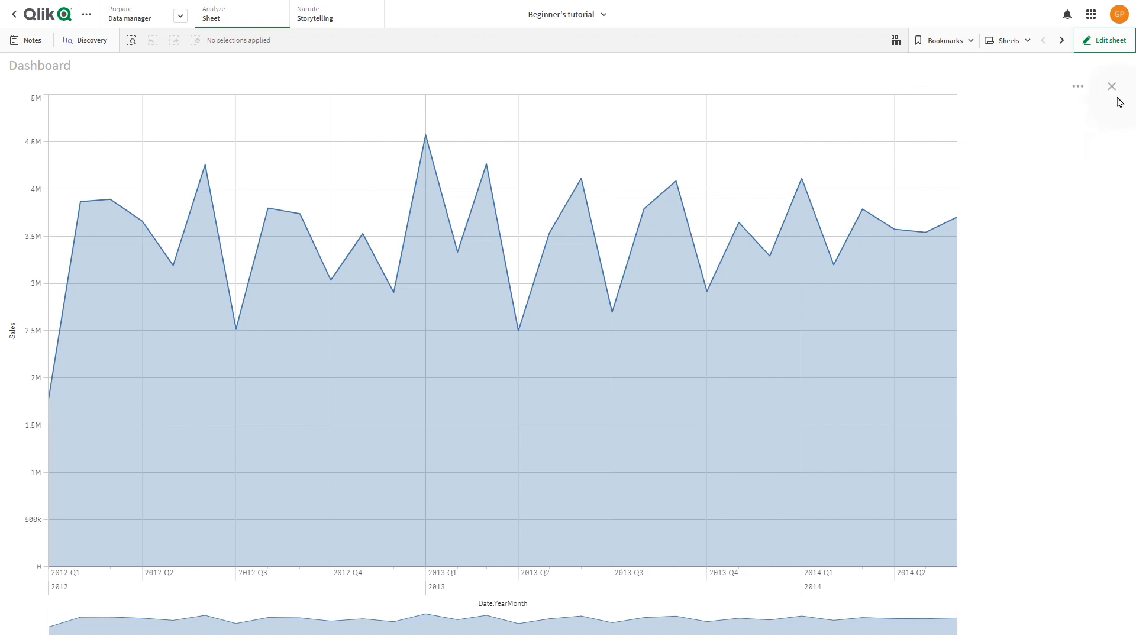
pyautogui.click(1111, 85)
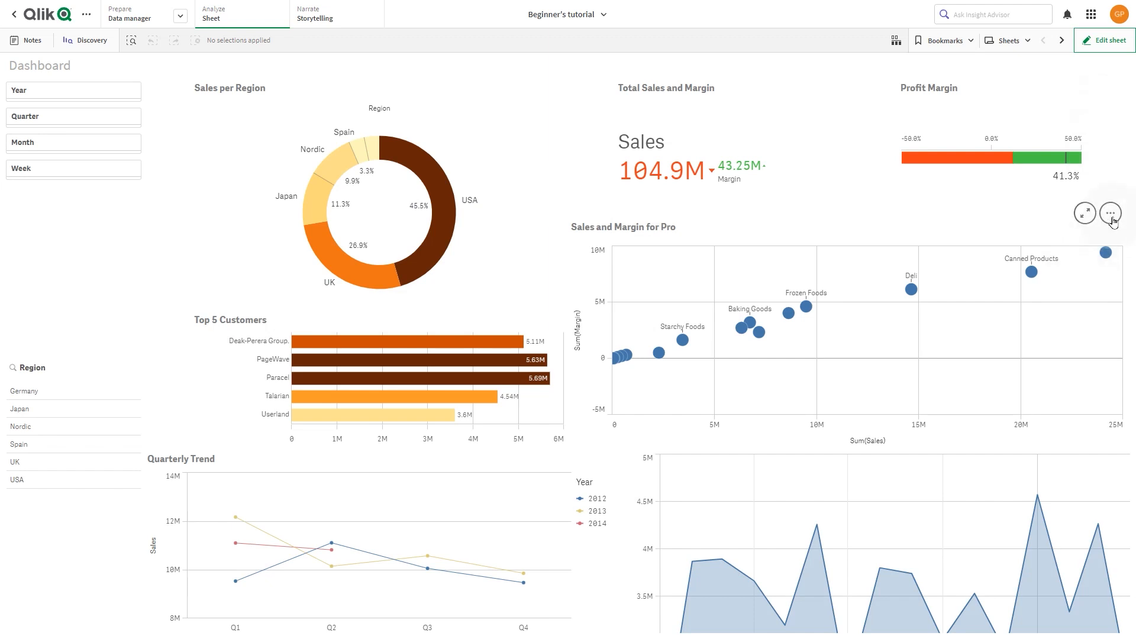
# Colour the Sales and Margin scatter plot's bubbles by the Product Group dimension.
pyautogui.click(1110, 212)
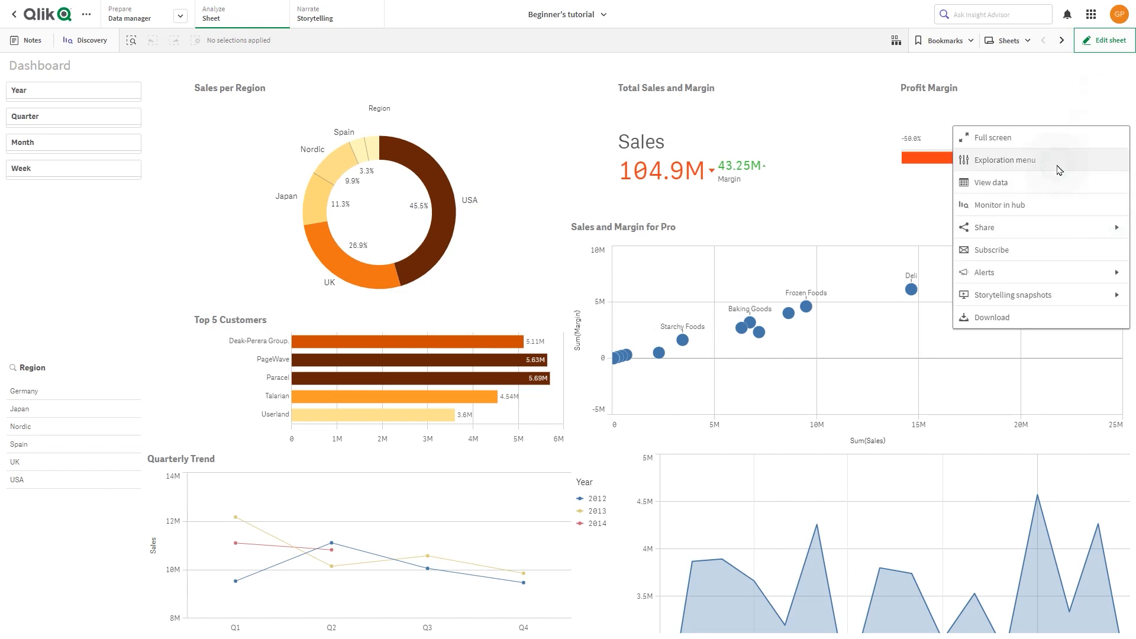
pyautogui.click(1007, 160)
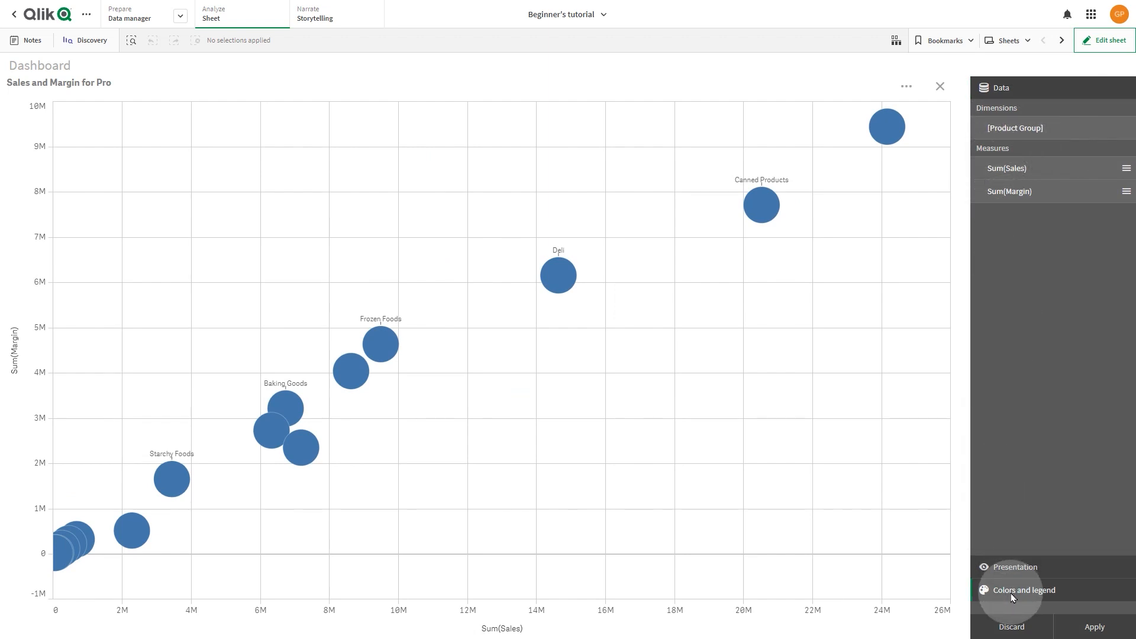
pyautogui.click(1023, 589)
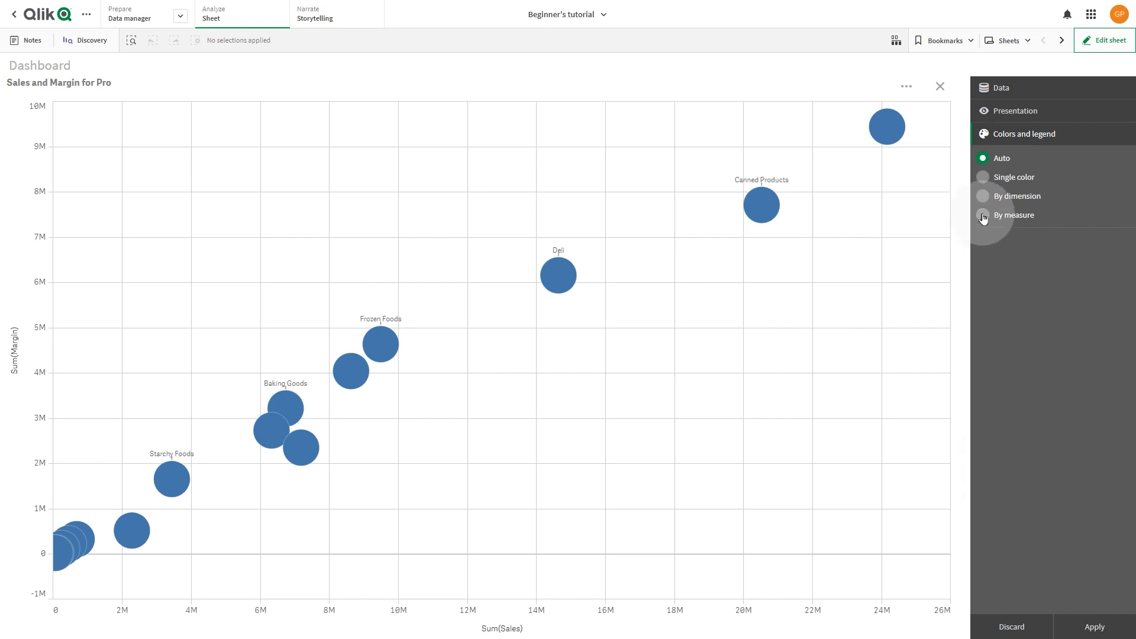
pyautogui.click(982, 196)
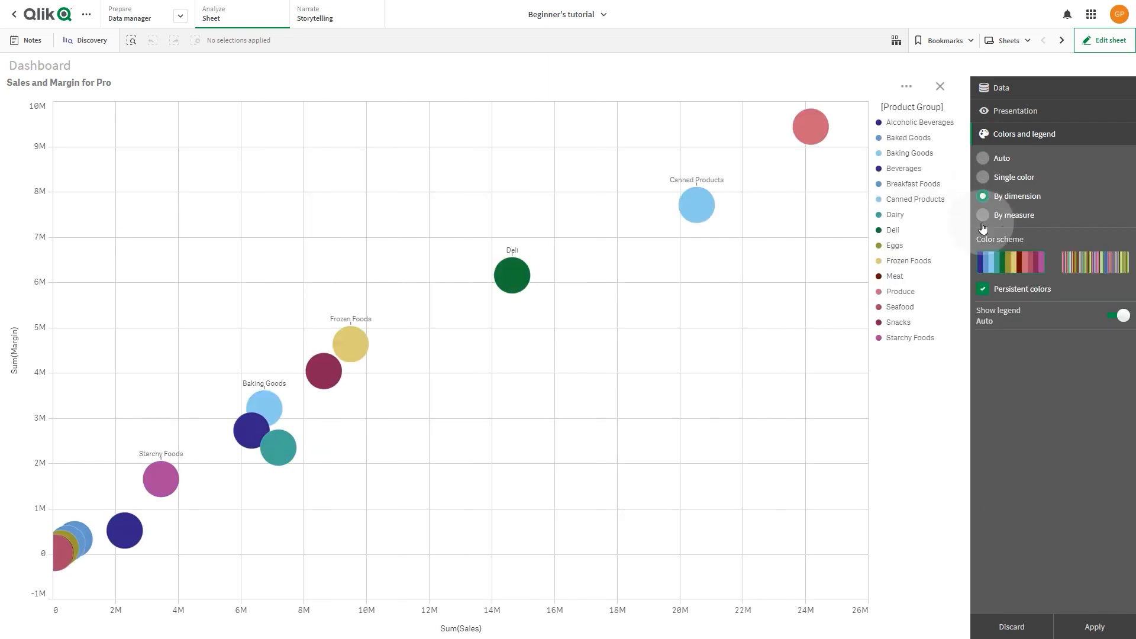
pyautogui.click(1015, 111)
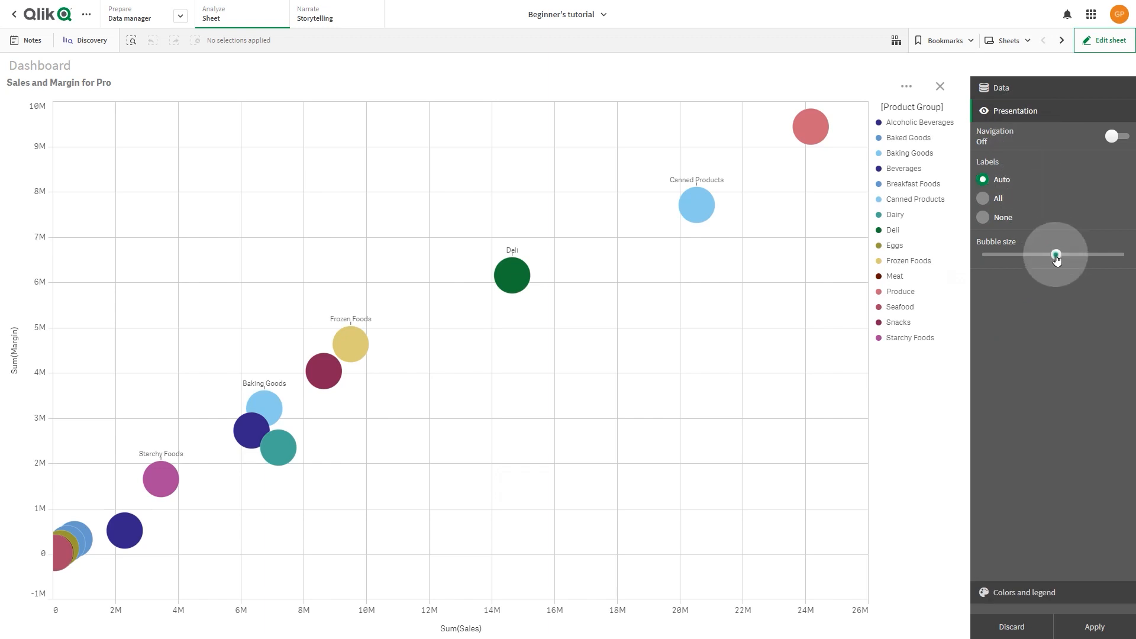
# Enlarge the scatter plot's bubble size, apply, and return to the Dashboard.
pyautogui.moveTo(1055, 255); pyautogui.dragTo(1085, 255)
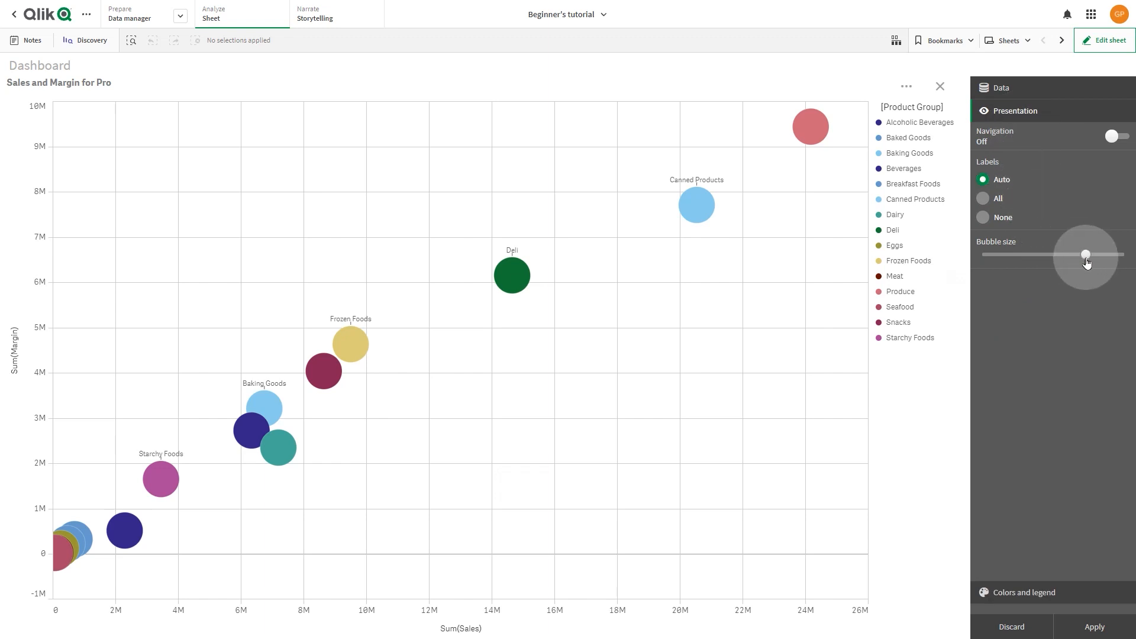
pyautogui.moveTo(1085, 254); pyautogui.dragTo(1085, 254)
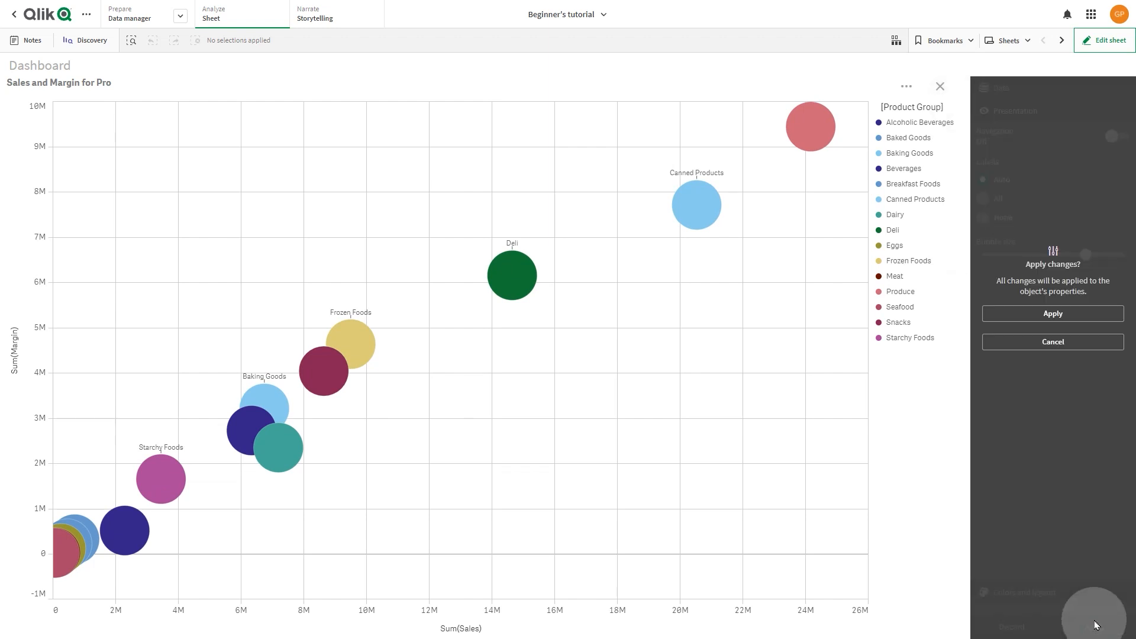
pyautogui.click(1053, 312)
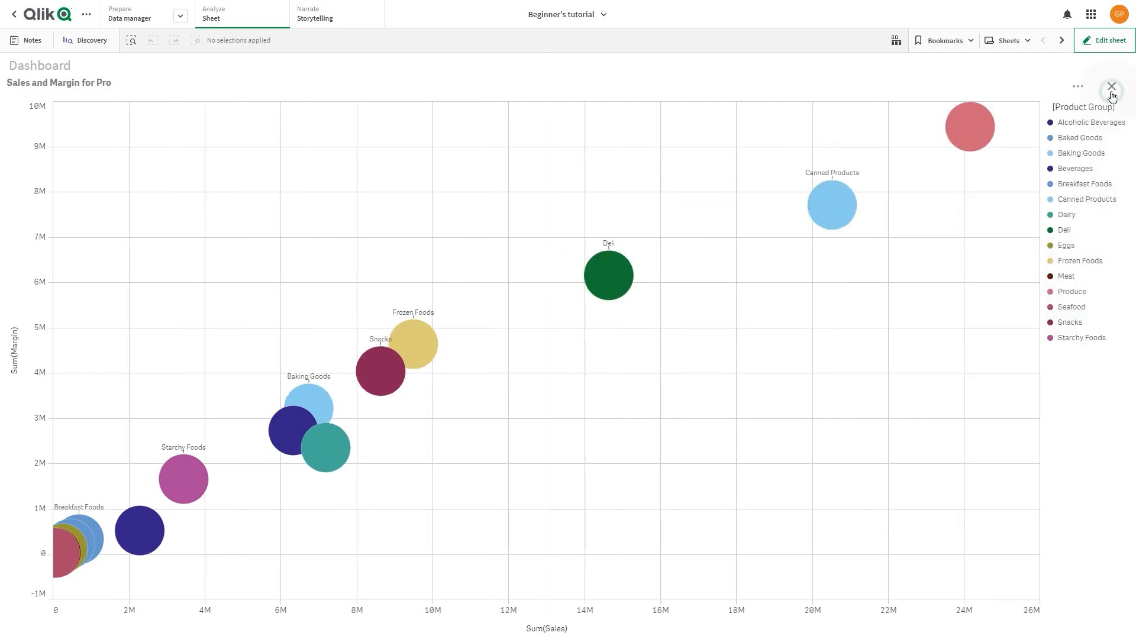
pyautogui.click(1111, 85)
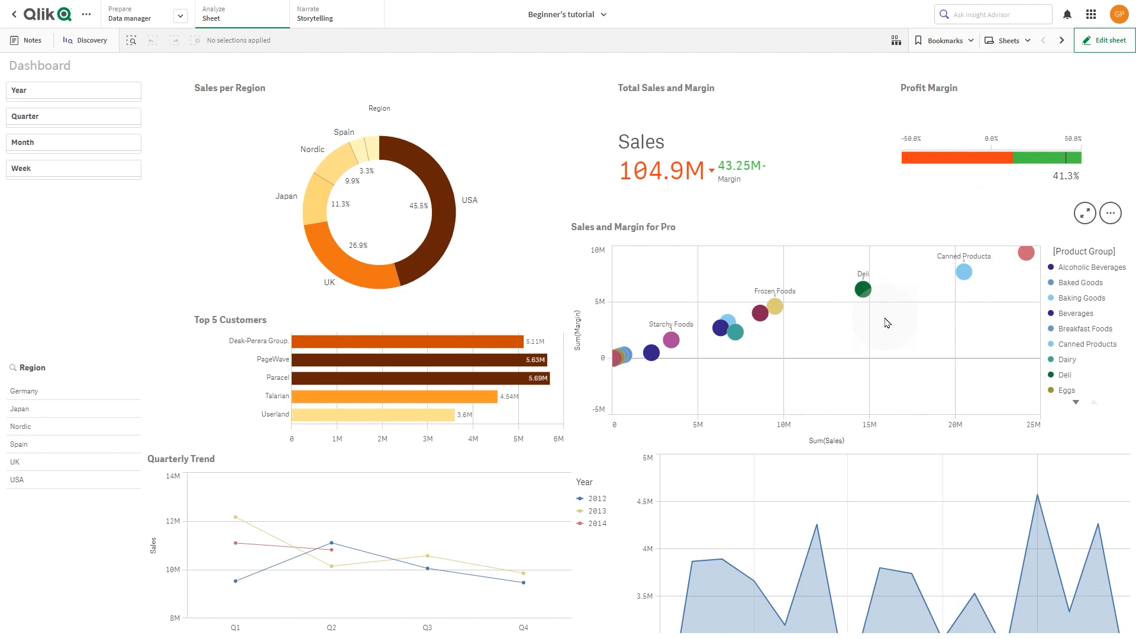